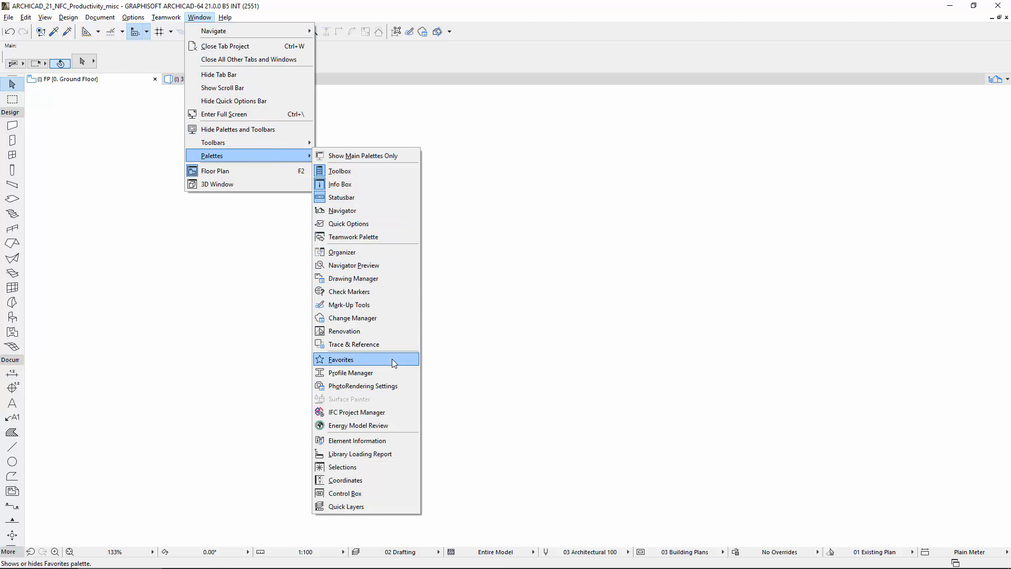
Open the Favorites palette showing the saved Structure presets like beams and columns.
{"action": "left_click", "coordinate": [340, 359]}
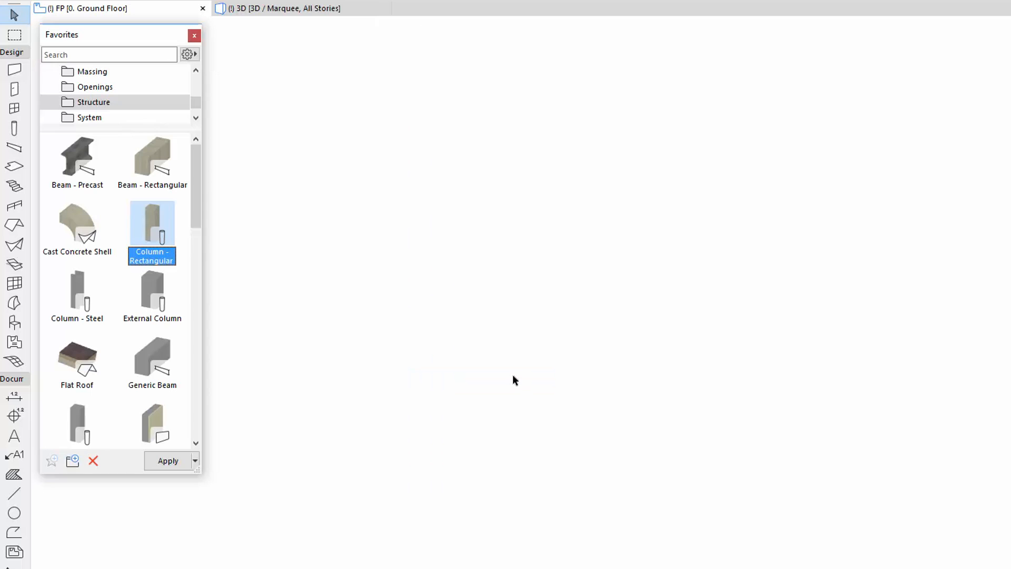
Open Element Transfer Settings from the Favorites options menu, showing the Transfer All Settings preset.
{"action": "left_click", "coordinate": [187, 55]}
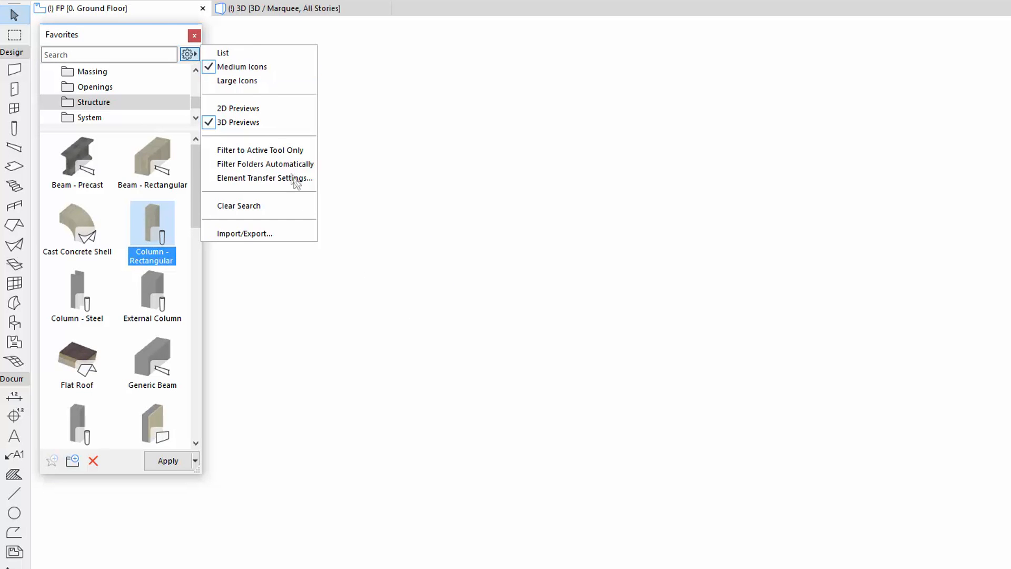
{"action": "left_click", "coordinate": [283, 311]}
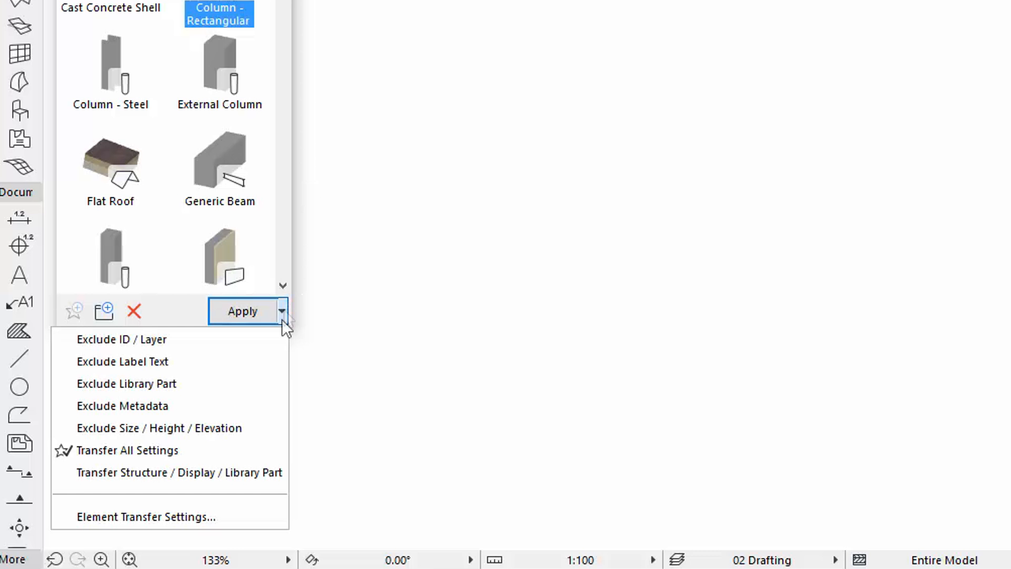
{"action": "left_click", "coordinate": [147, 516]}
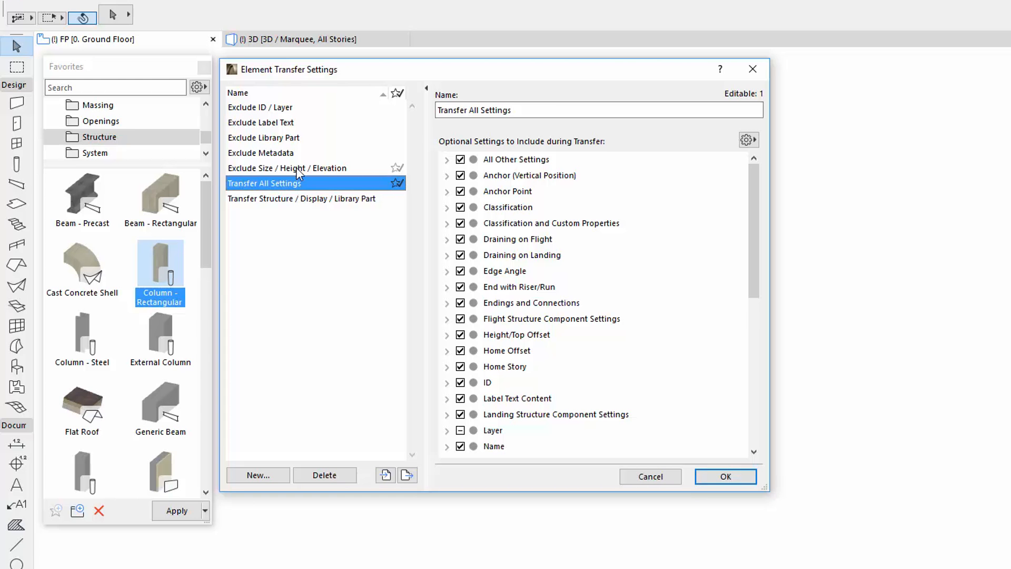
{"action": "left_click", "coordinate": [264, 137]}
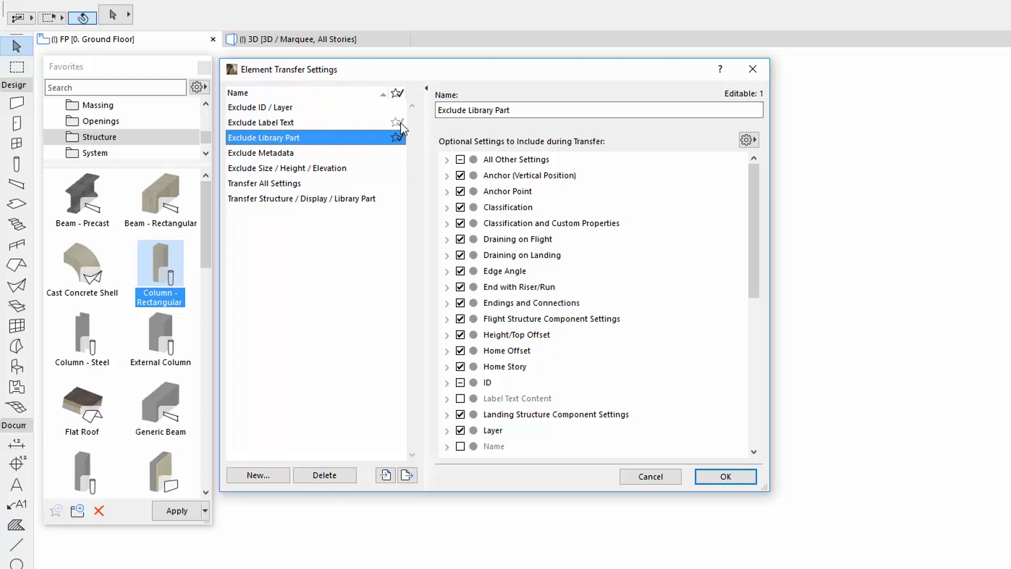
{"action": "left_click", "coordinate": [264, 183]}
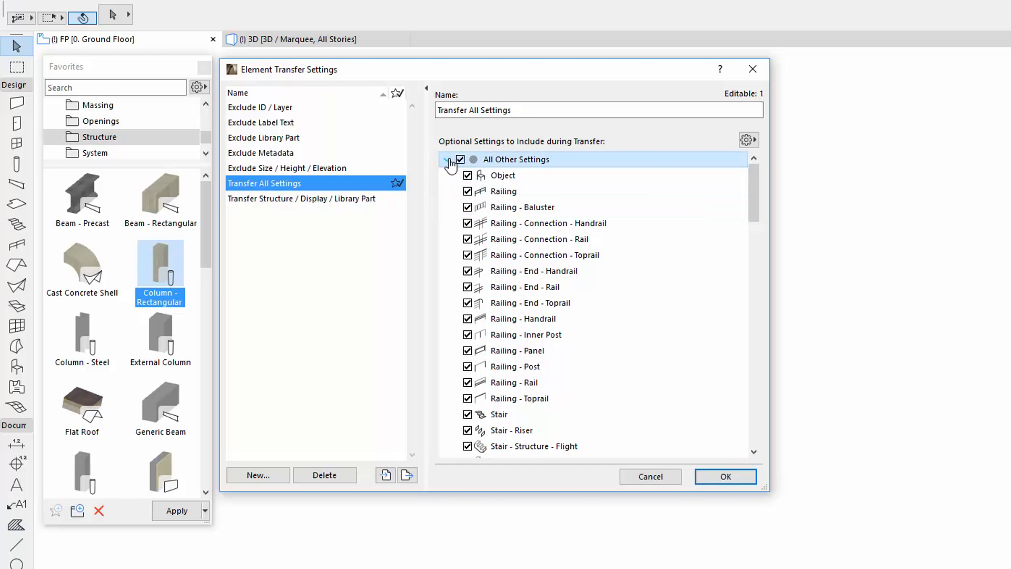
Collapse All Other Settings and tick Beam to include all Beam settings in the set.
{"action": "left_click", "coordinate": [448, 159]}
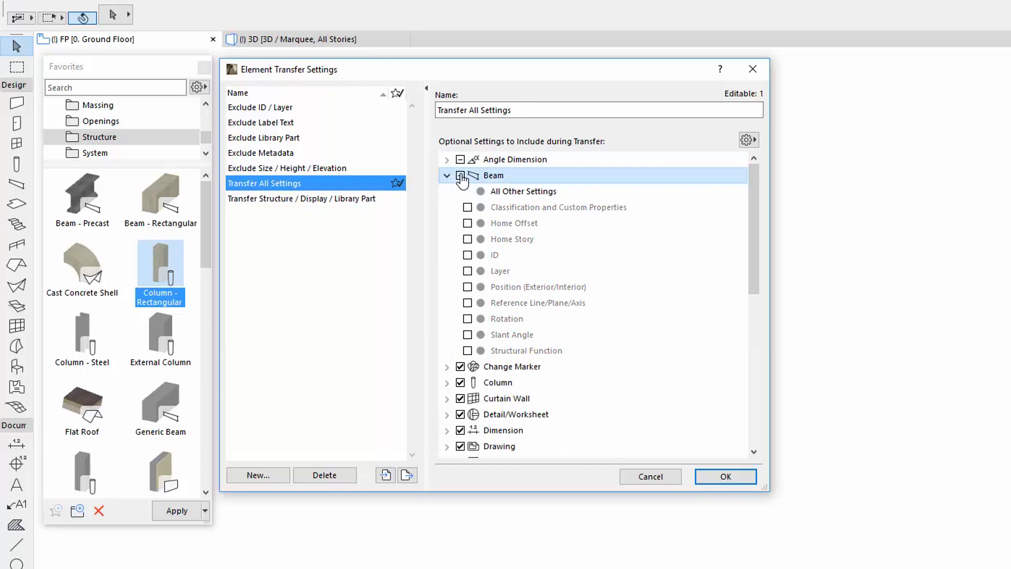
{"action": "left_click", "coordinate": [446, 176]}
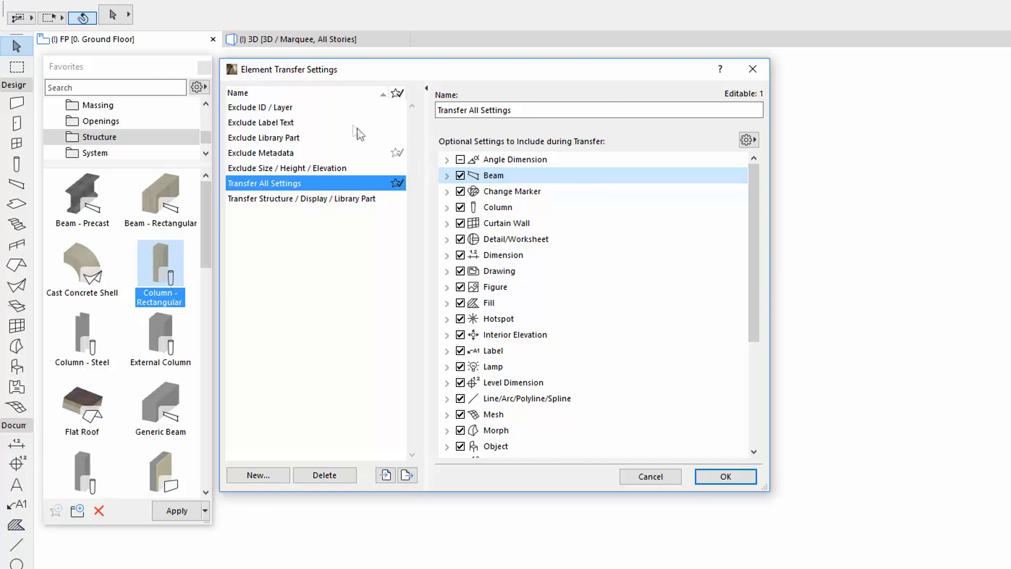
{"action": "left_click", "coordinate": [257, 474]}
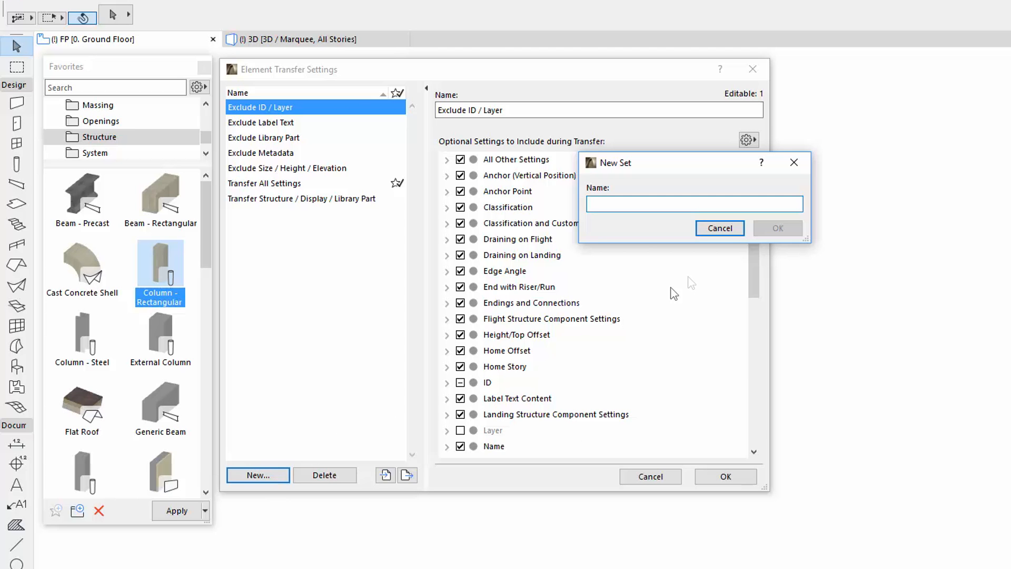
Pick the four Exclude transfer sets together to see their combined settings under Various.
{"action": "left_click", "coordinate": [719, 227]}
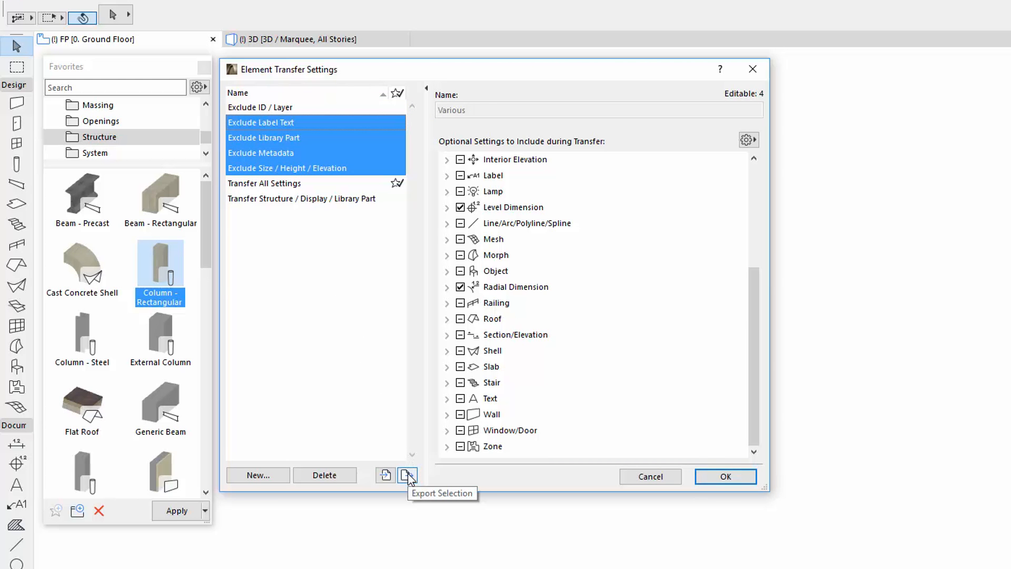
Export the four Exclude sets, then list Exclude Library Part grouped by setting with Anchor expanded.
{"action": "left_click", "coordinate": [264, 183]}
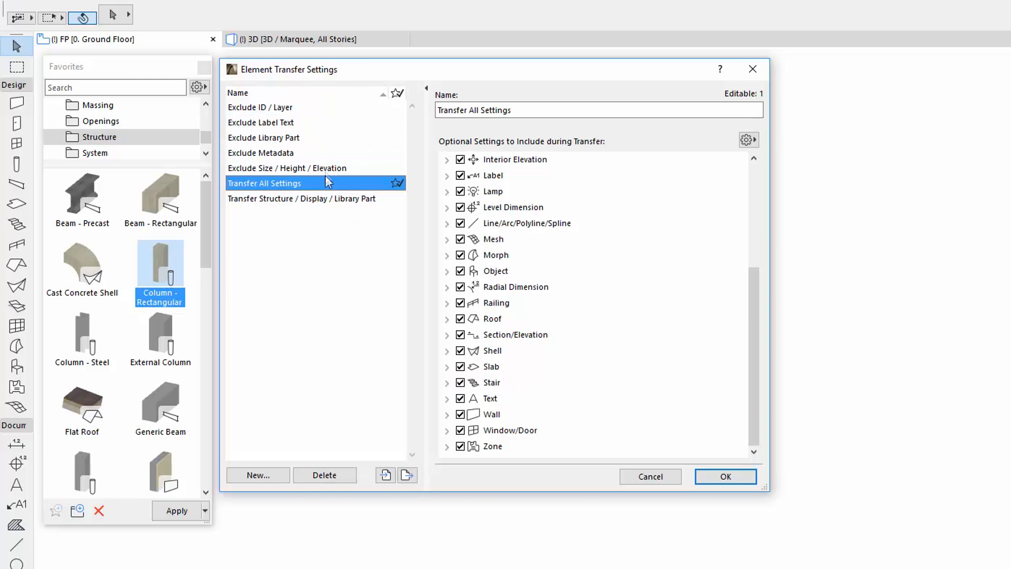
{"action": "left_click", "coordinate": [747, 140]}
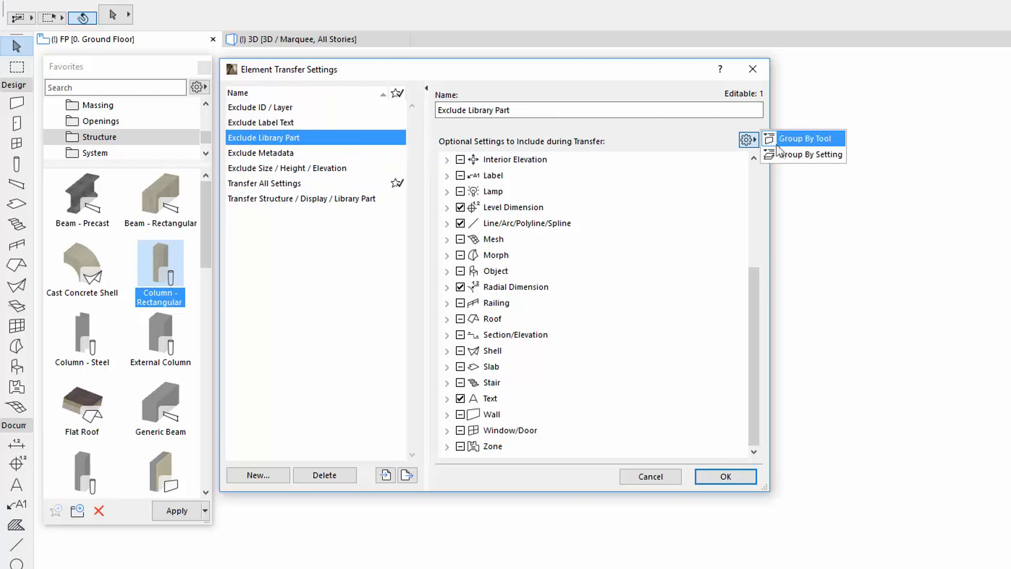
{"action": "left_click", "coordinate": [809, 155]}
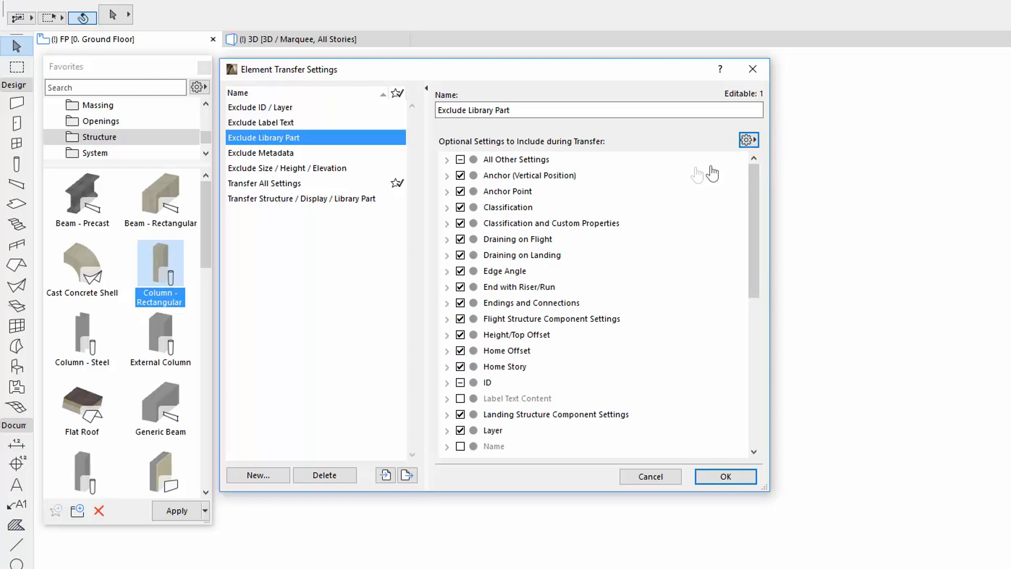
{"action": "left_click", "coordinate": [446, 174]}
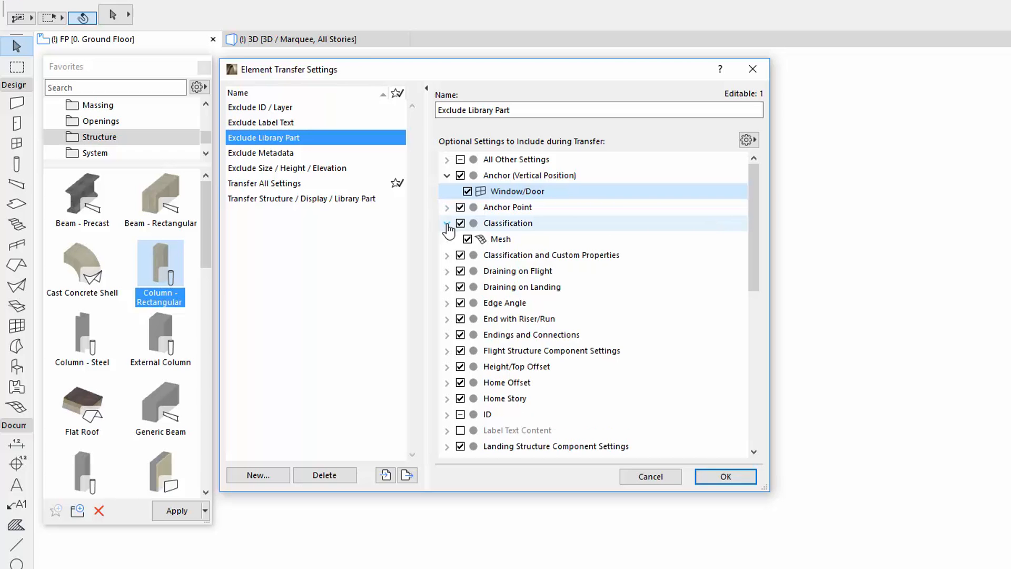